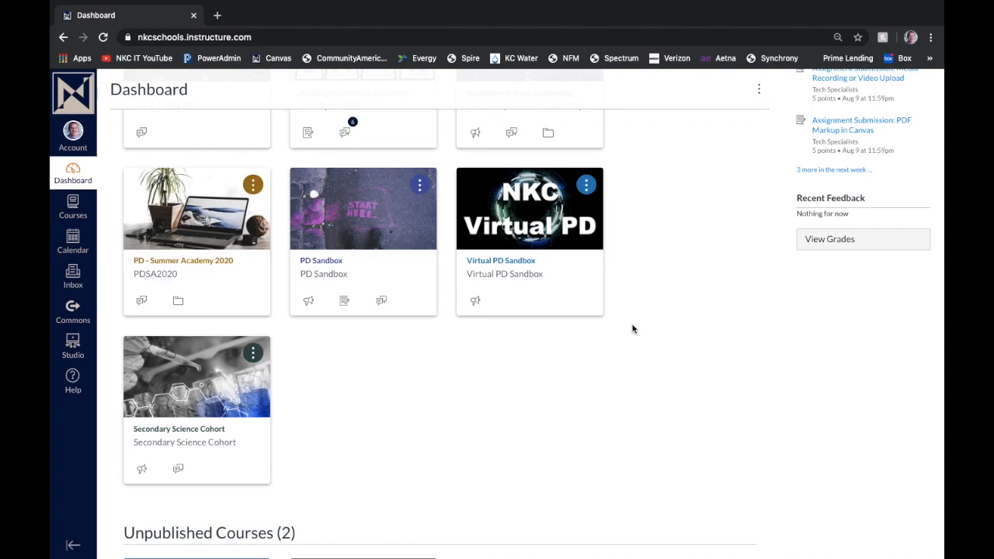
mouse_move(626, 334)
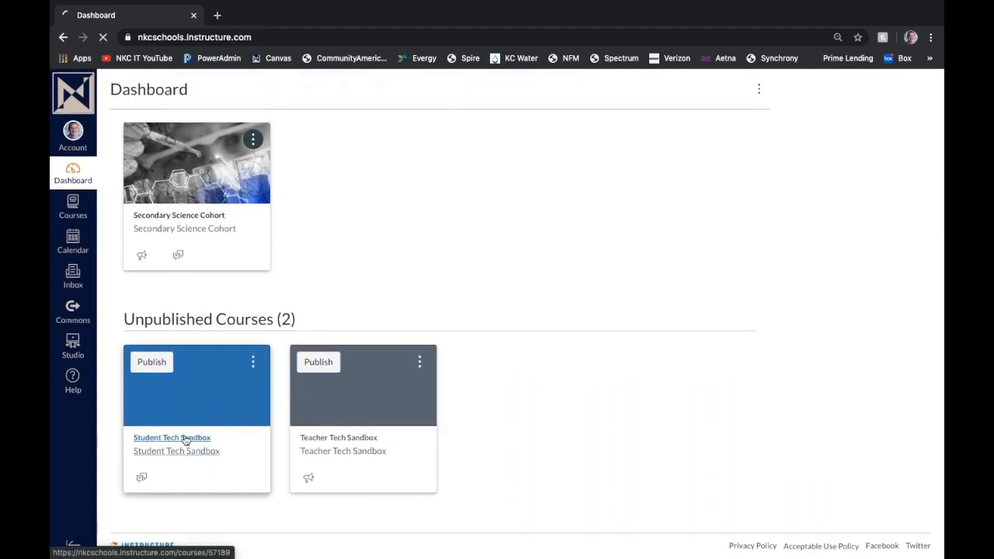
Step: Open the Student Tech Sandbox course from the Dashboard and view its empty Modules page
left_click(171, 437)
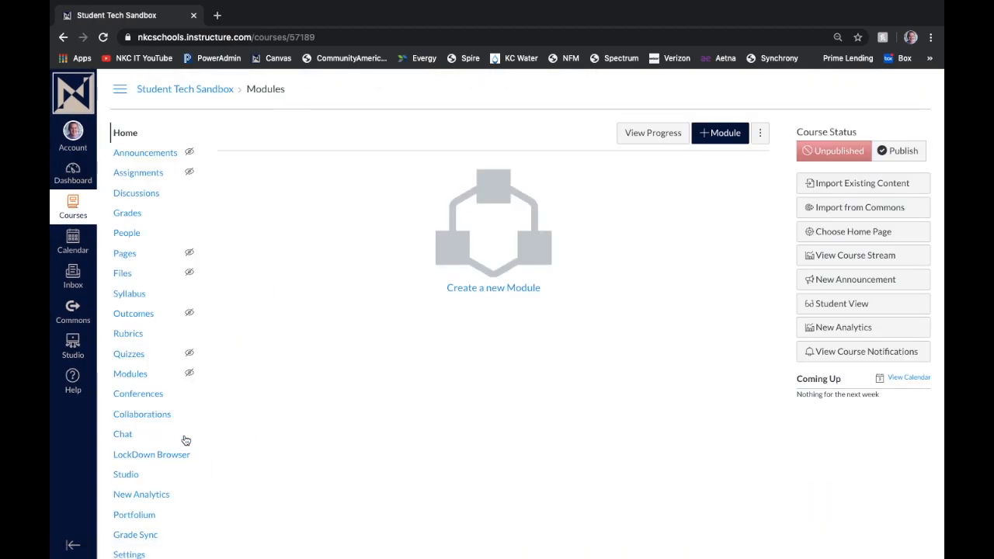
mouse_move(122, 273)
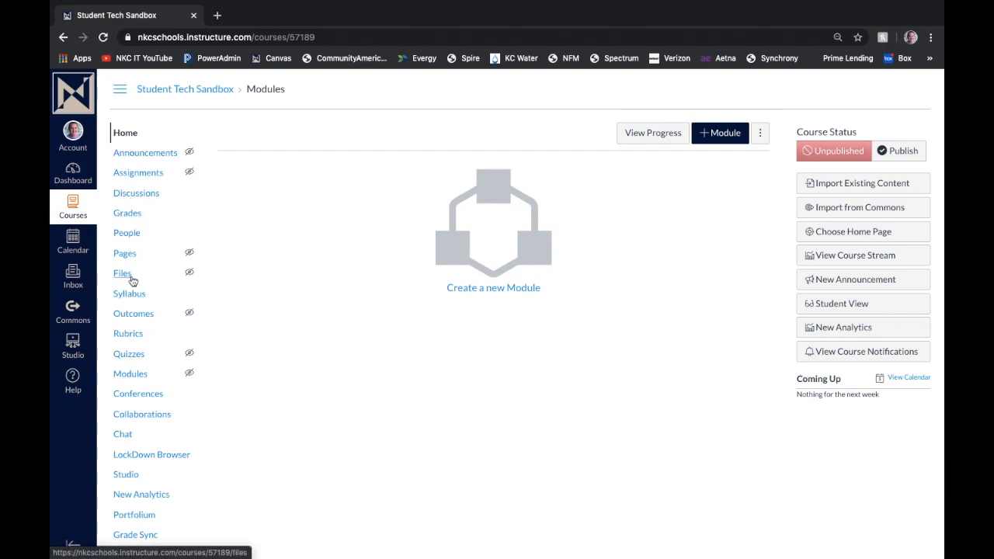
left_click(129, 373)
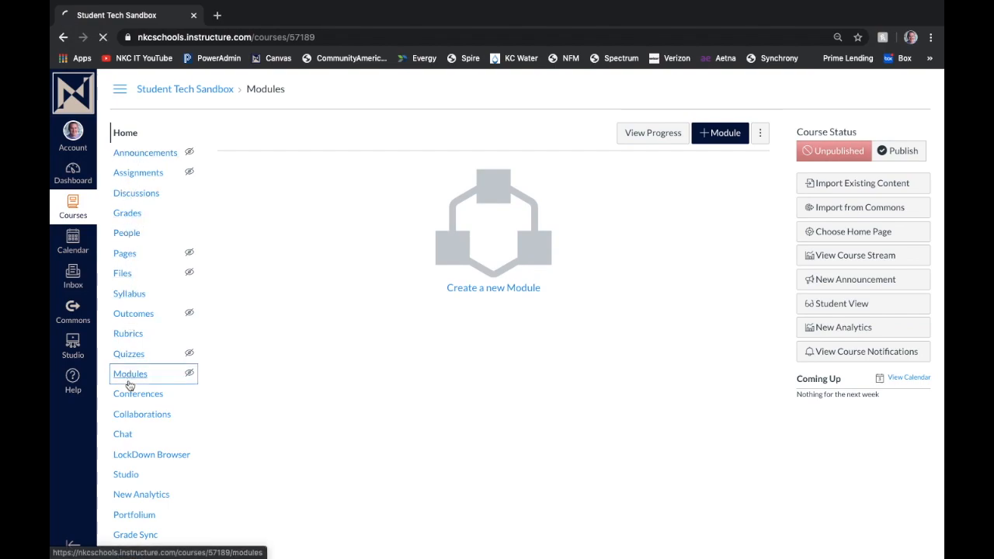
Step: From the course page, launch Import from Commons for Student Tech Sandbox
left_click(129, 374)
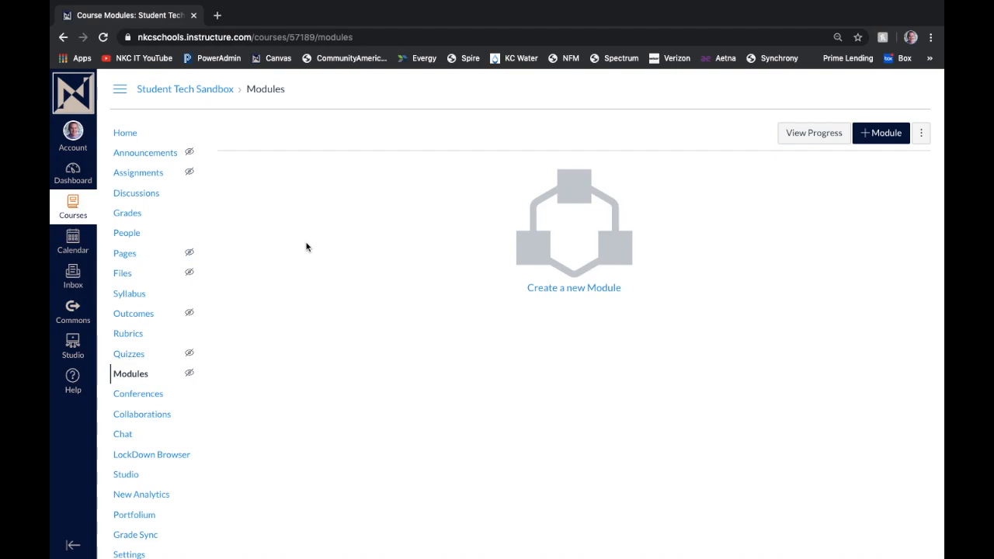
mouse_move(114, 333)
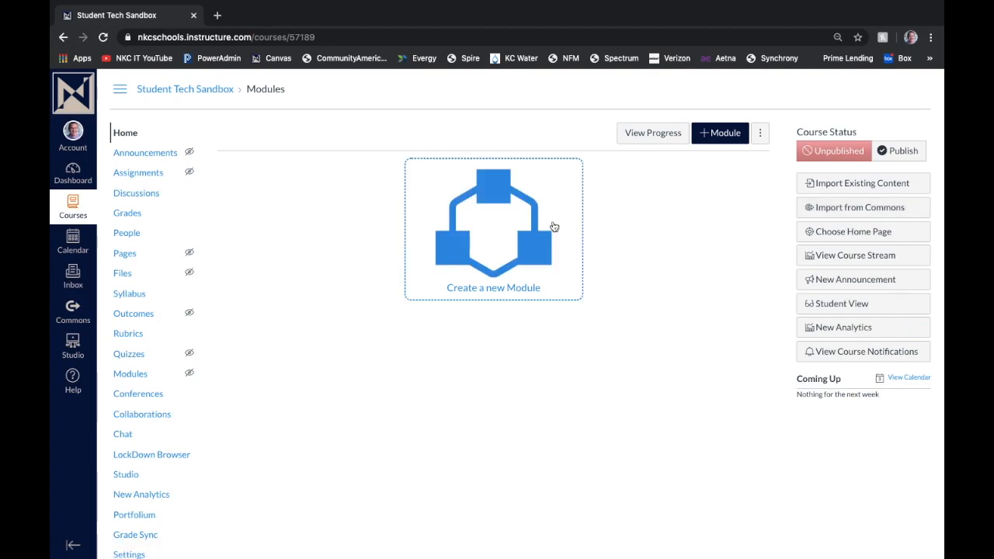
mouse_move(614, 223)
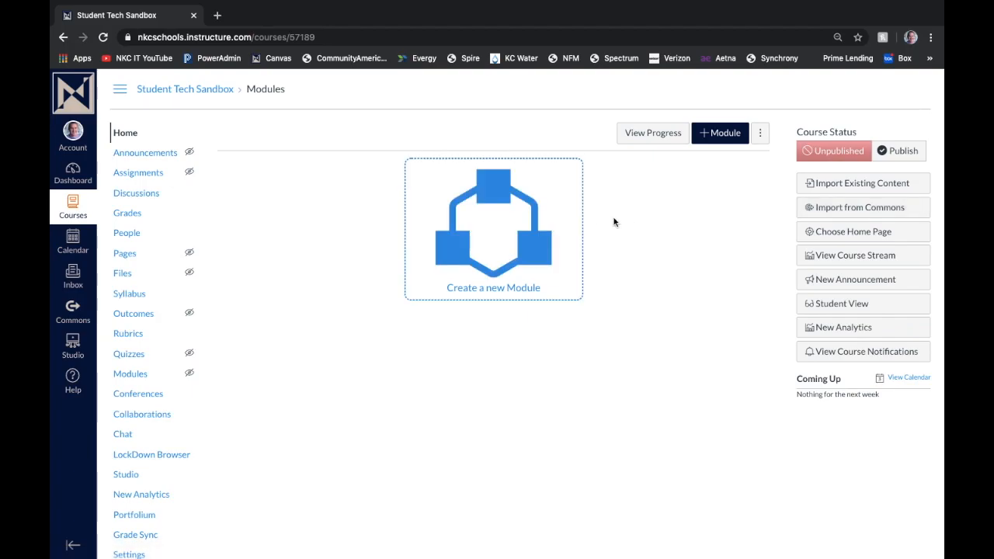
left_click(857, 207)
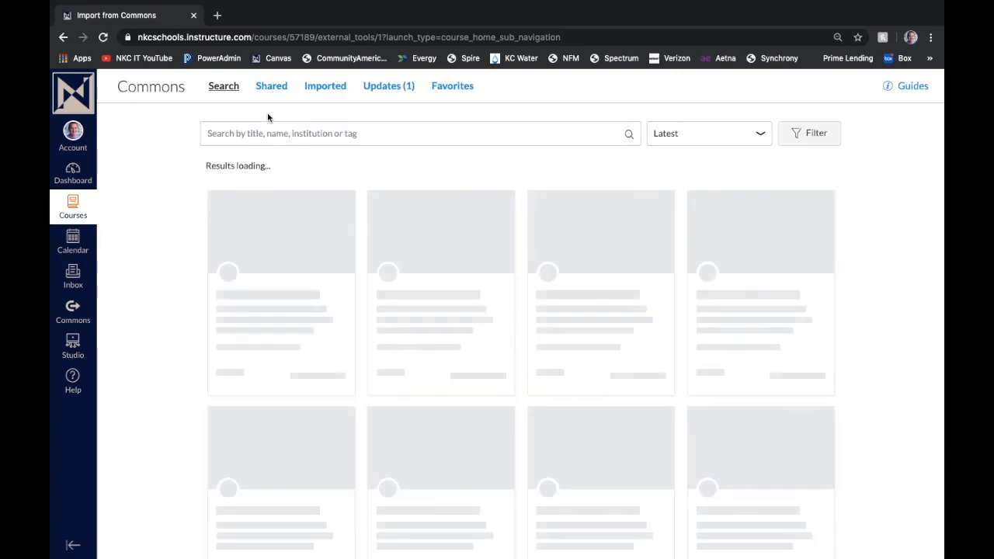
Step: Search Commons for 'NKC Student Orientation iPad Module 2020' and pick the suggested match
left_click(419, 133)
type("NKC Student Orientation iPad Module 2020")
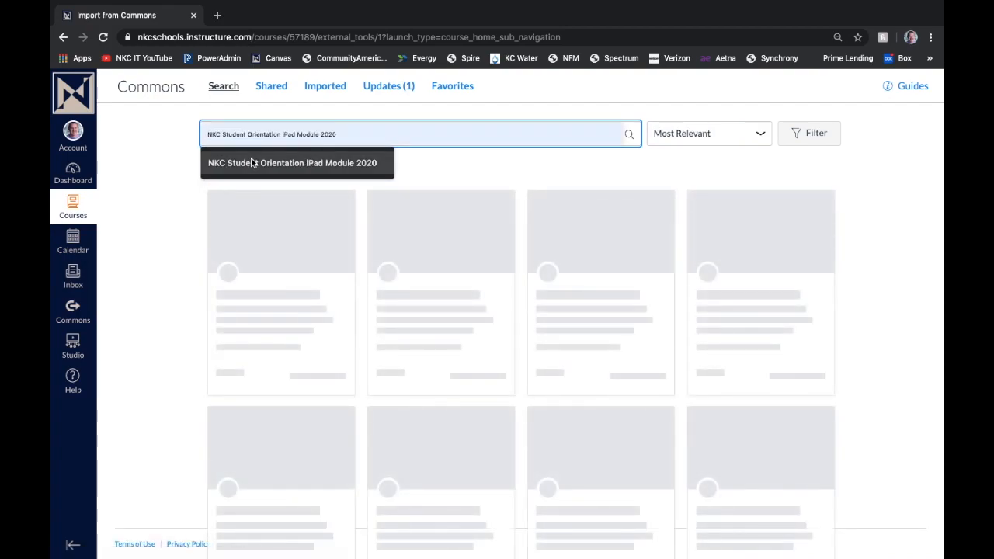
left_click(292, 164)
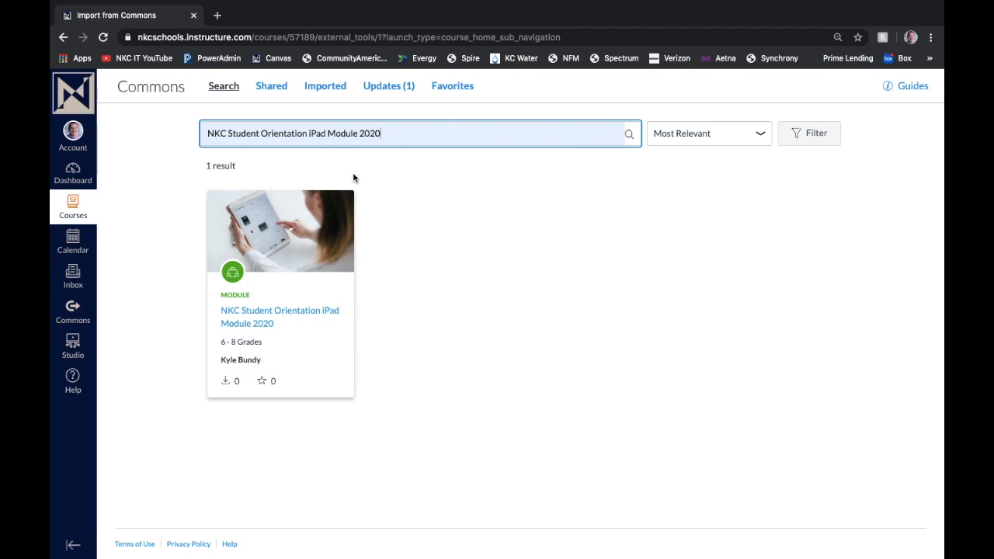
mouse_move(268, 316)
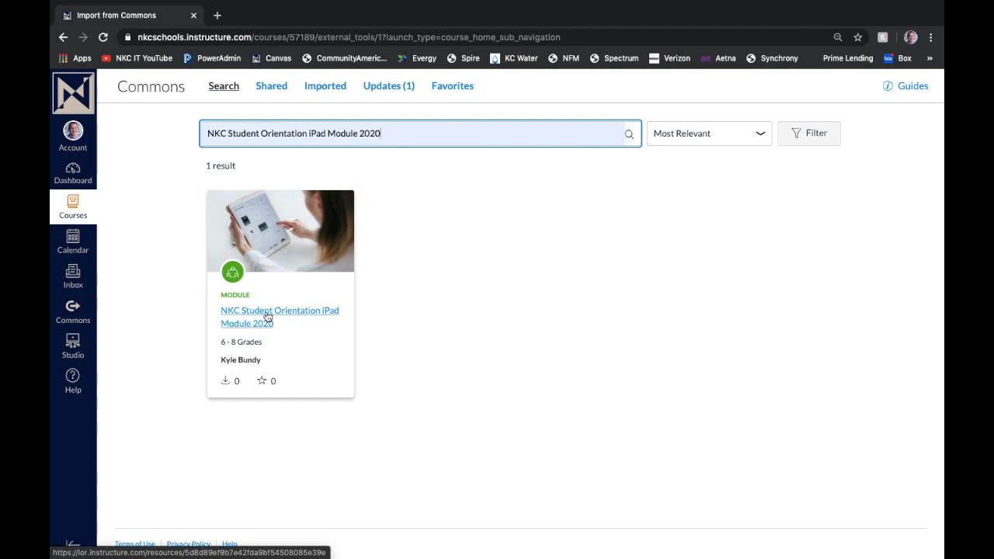
Step: Open the NKC Student Orientation iPad Module 2020 result to preview its pages and assignments
left_click(279, 316)
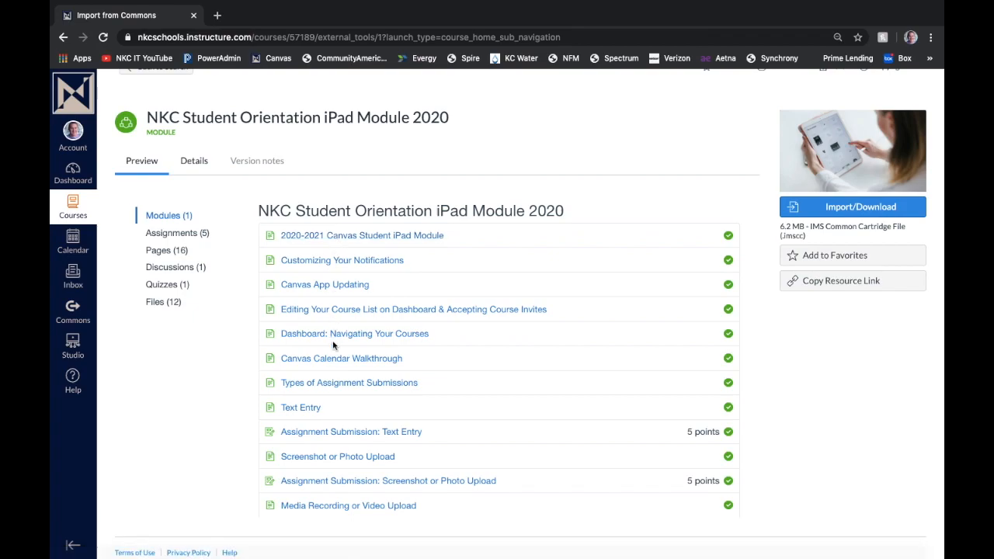
mouse_move(169, 215)
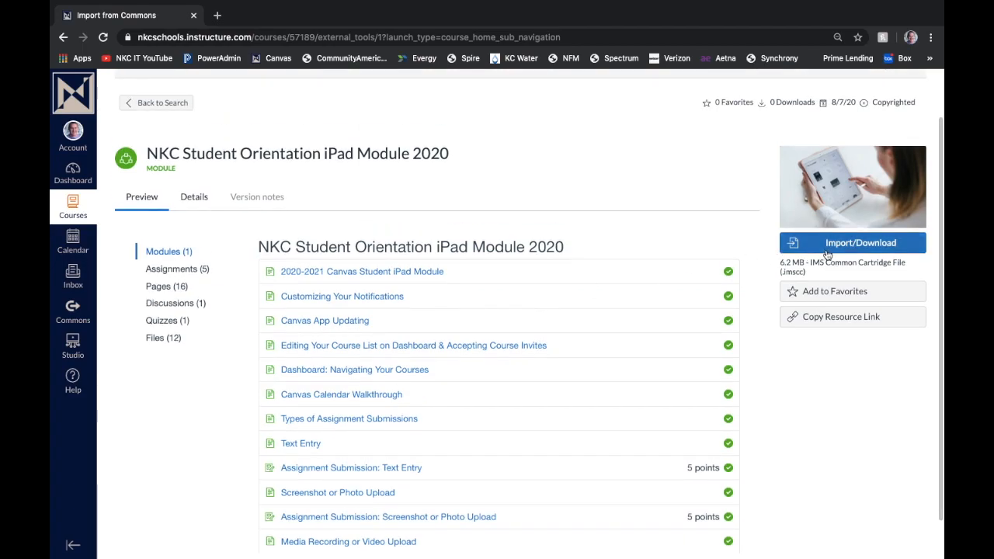
Step: In the Import/Download panel, check Student Tech Sandbox as the destination course
left_click(853, 243)
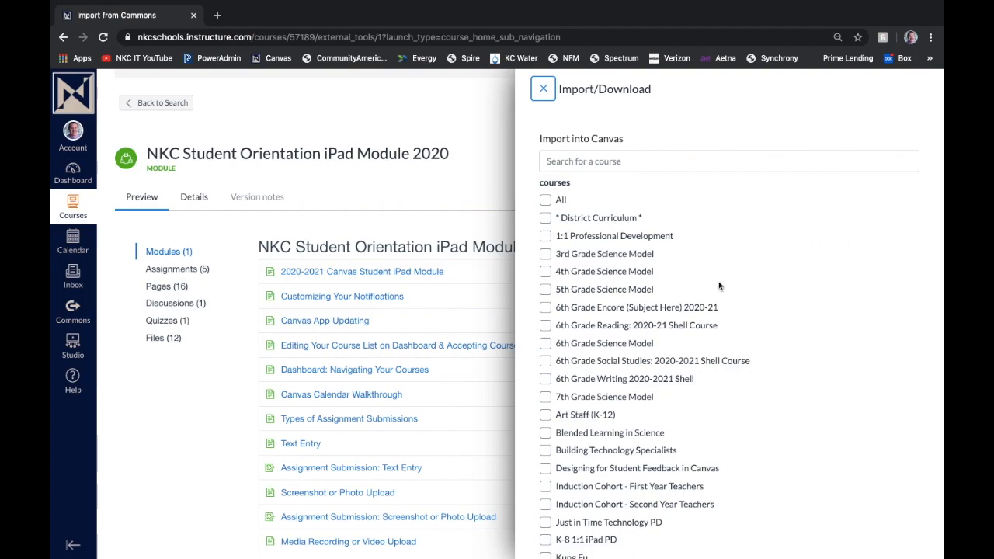
scroll("down", 3)
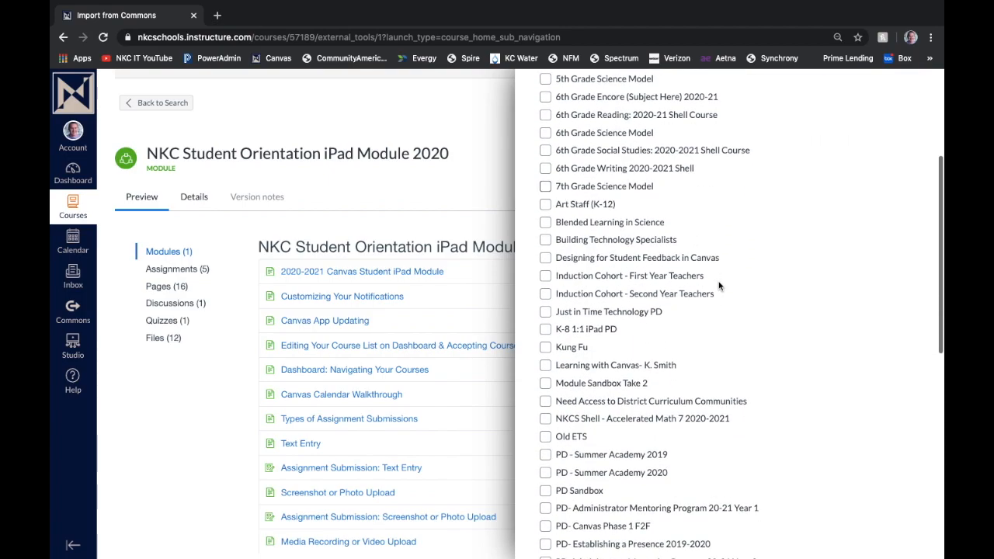
scroll("down", 3)
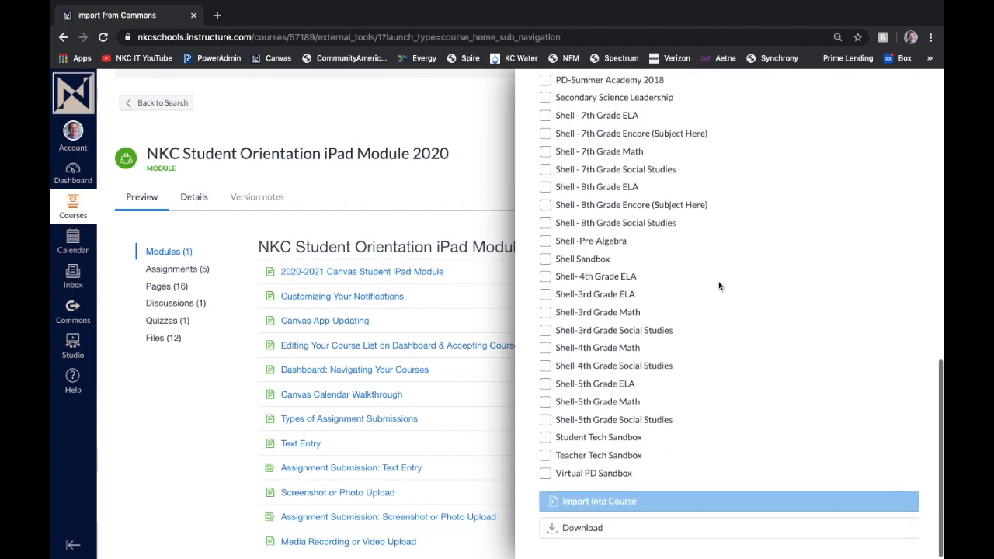
left_click(544, 436)
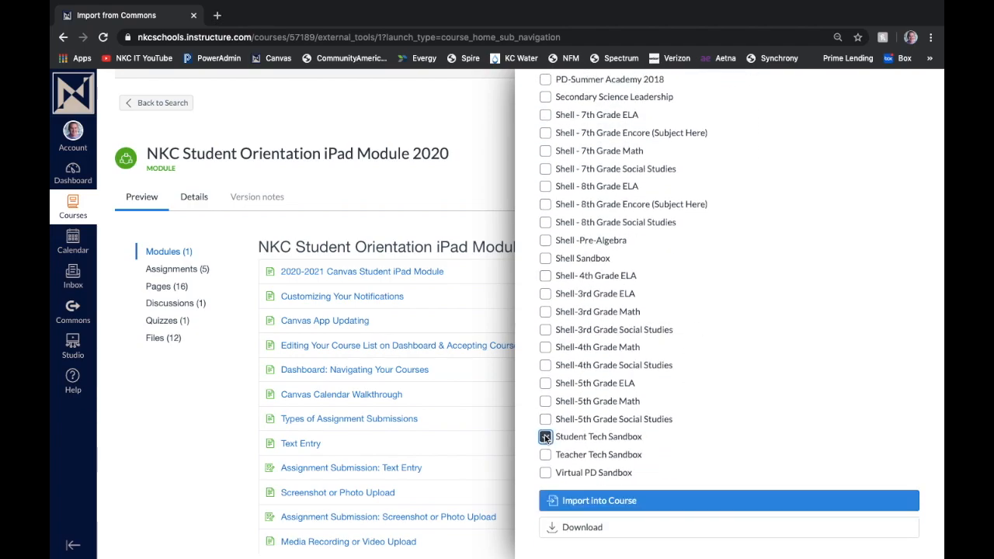
left_click(545, 436)
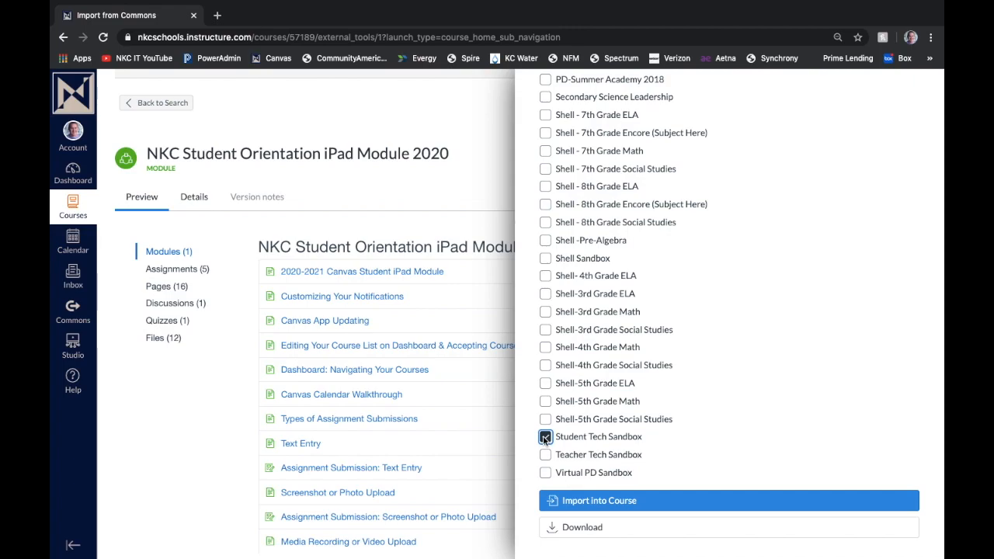
left_click(544, 436)
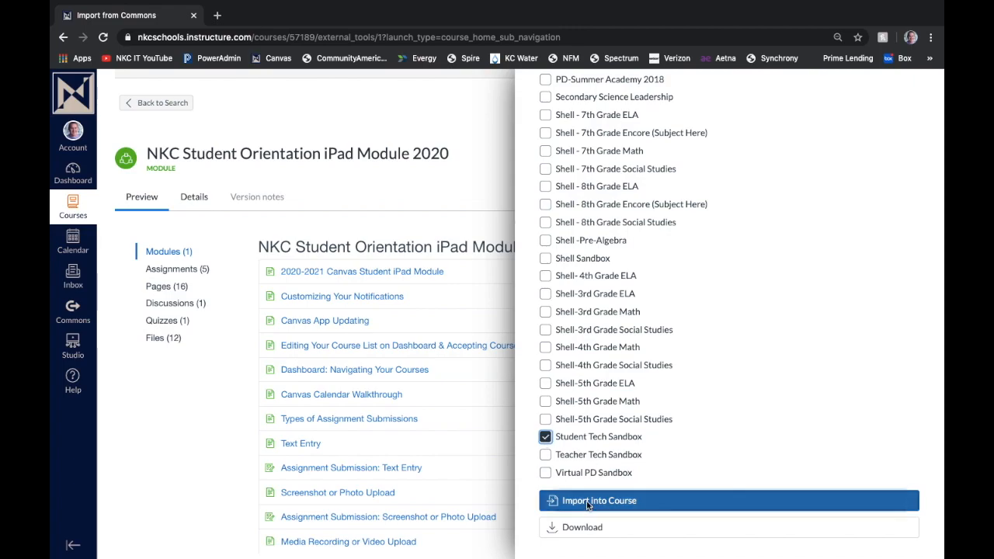
Step: Import the NKC iPad module into Student Tech Sandbox and see the success confirmation
left_click(590, 500)
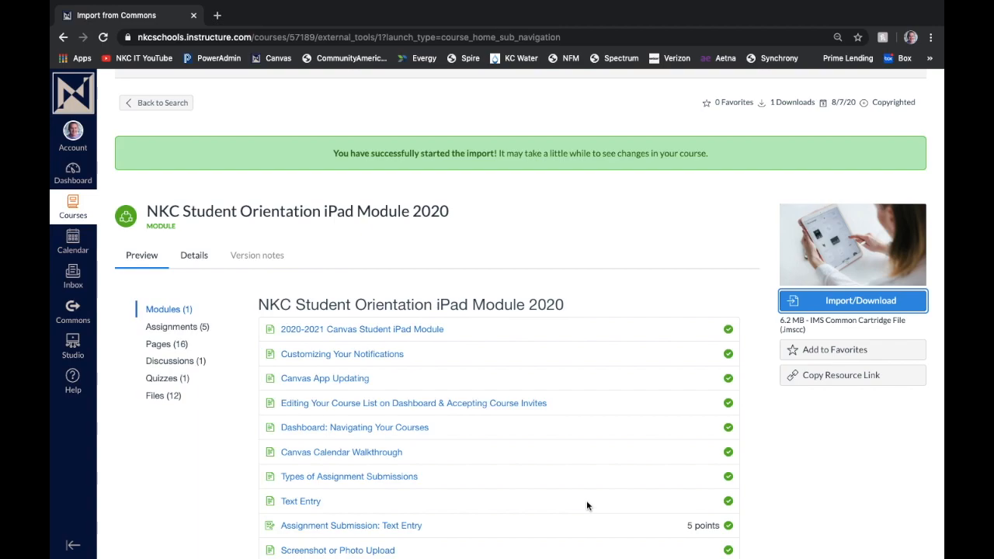
mouse_move(72, 169)
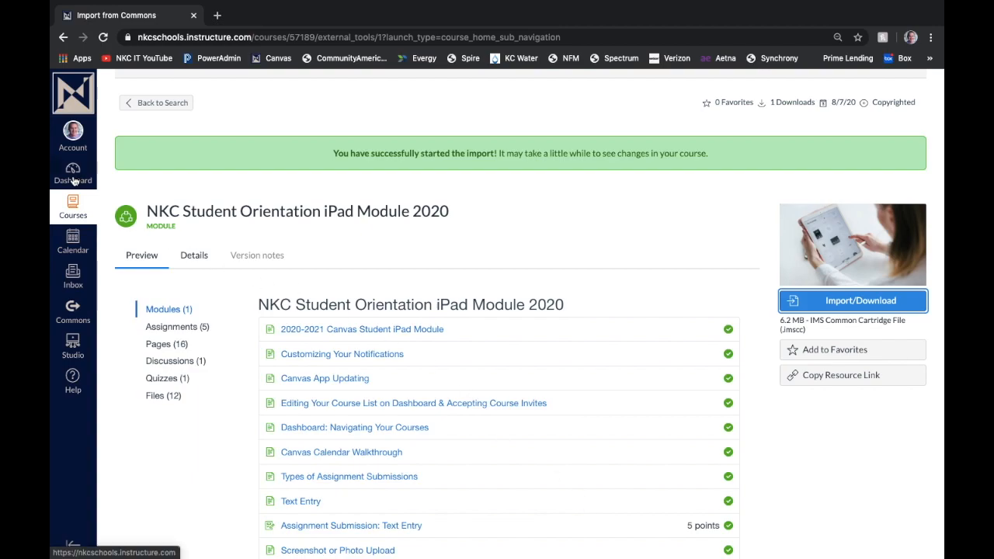
Step: Reopen Student Tech Sandbox from the Dashboard to see the imported NKC iPad module
left_click(73, 171)
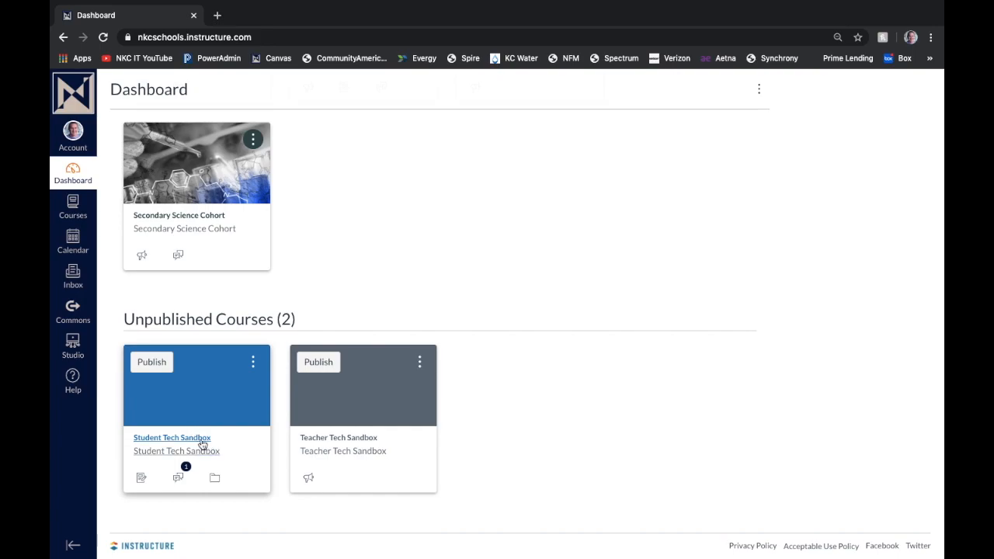
mouse_move(172, 451)
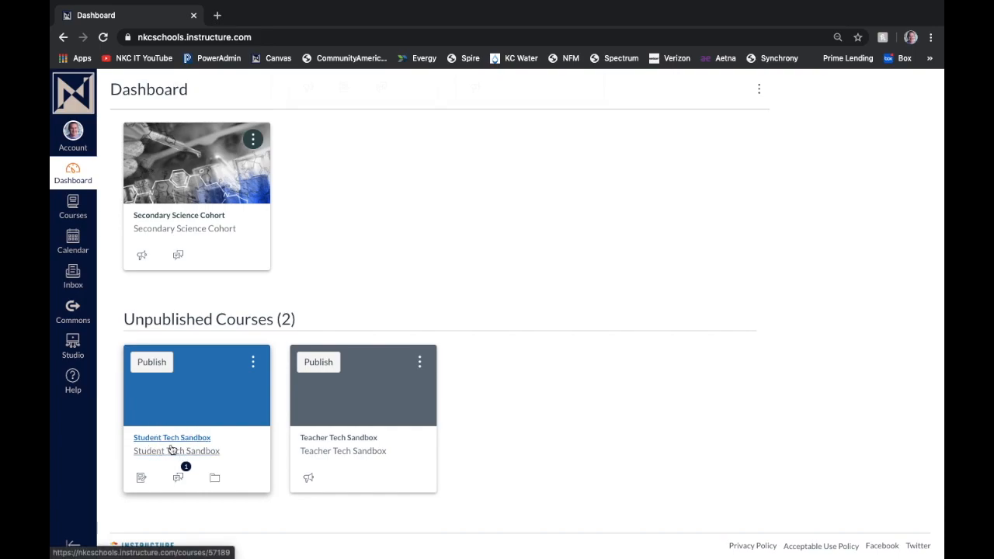
left_click(172, 437)
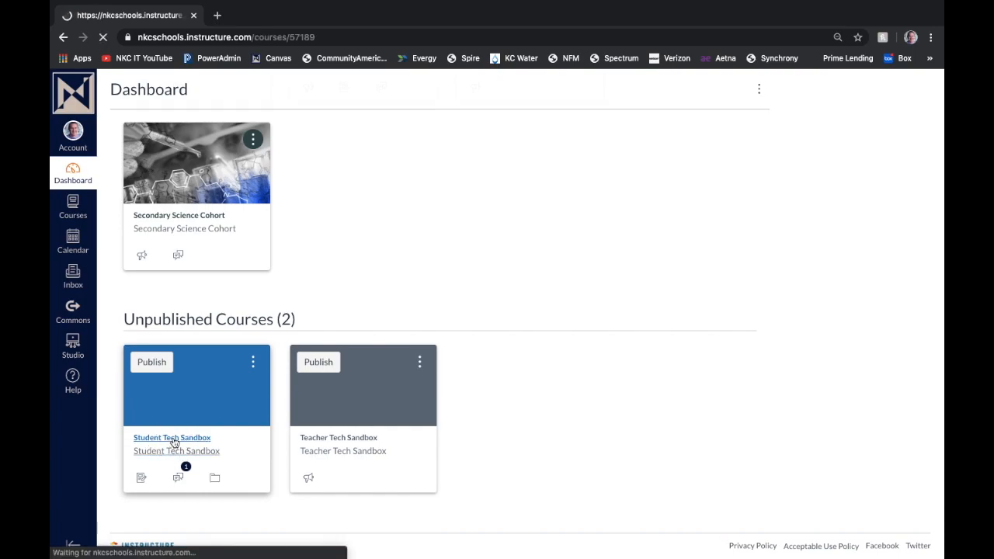
left_click(171, 438)
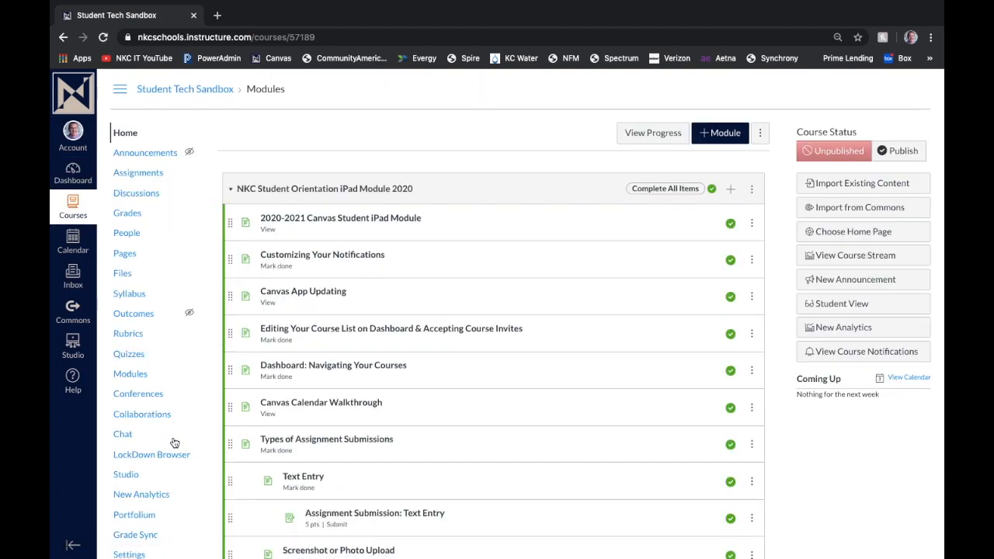